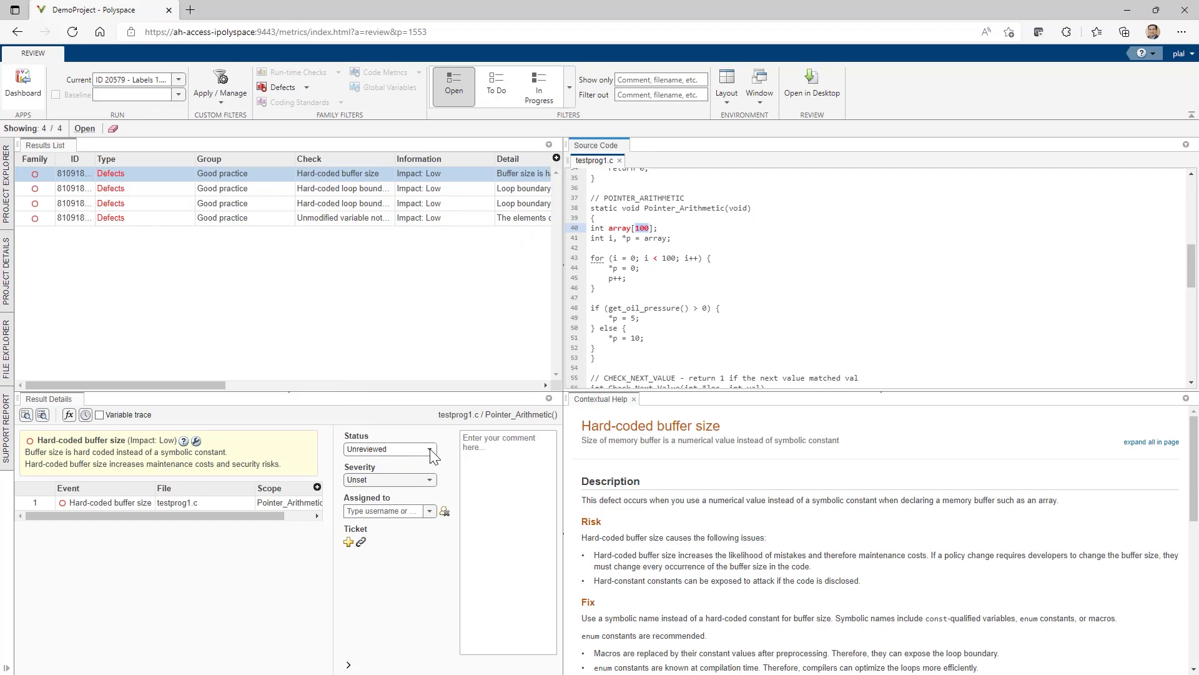
- Leave the Hard-coded buffer size defect review and bring up testprog1.c in VS Code
click(431, 449)
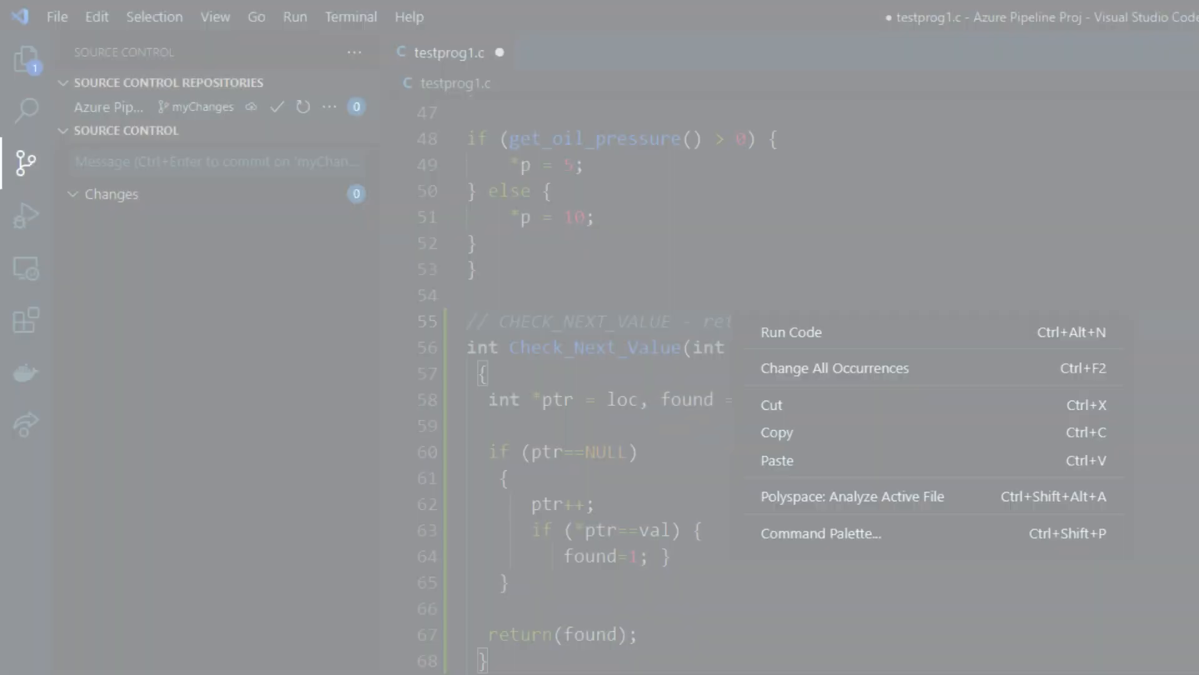
click(841, 512)
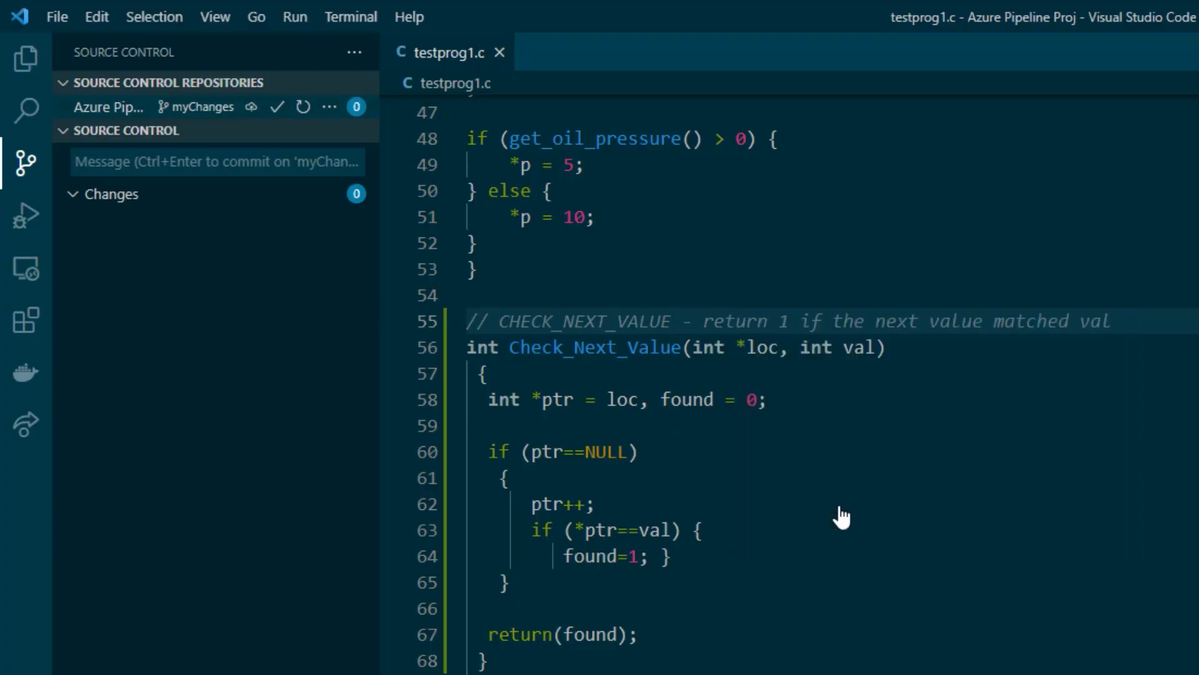